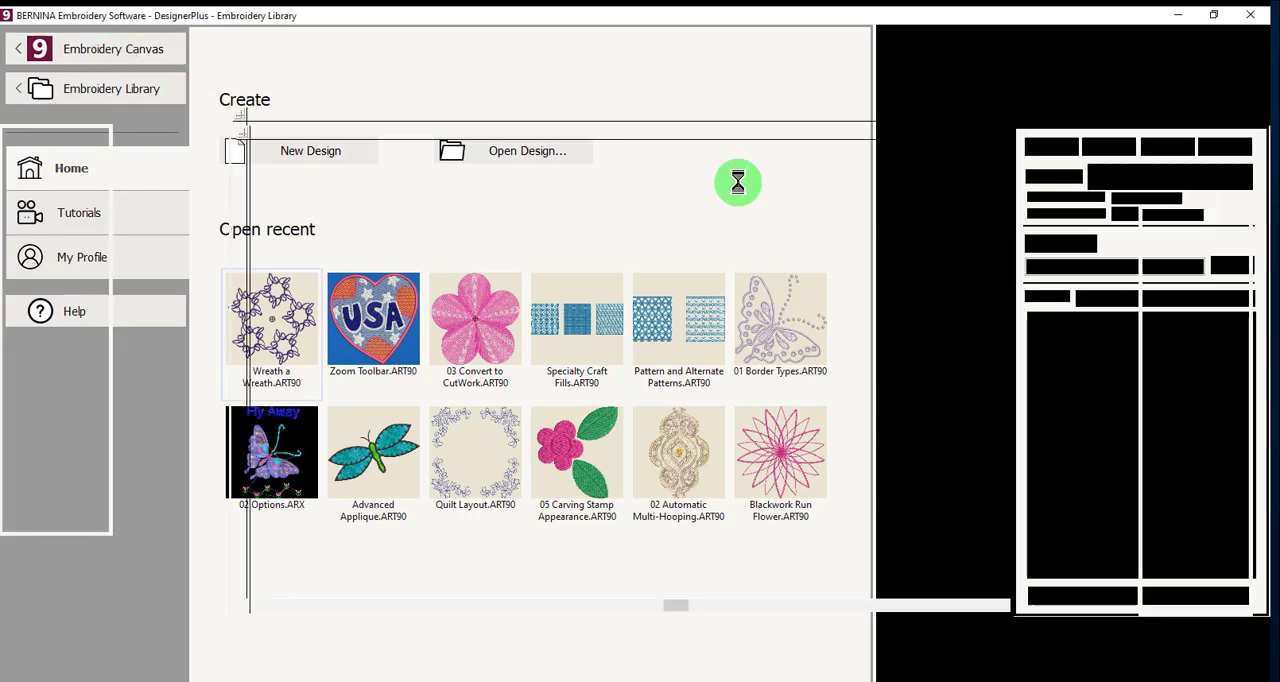
Step: Leave the Embroidery Library and return to the Home page with recent designs
left_click(310, 150)
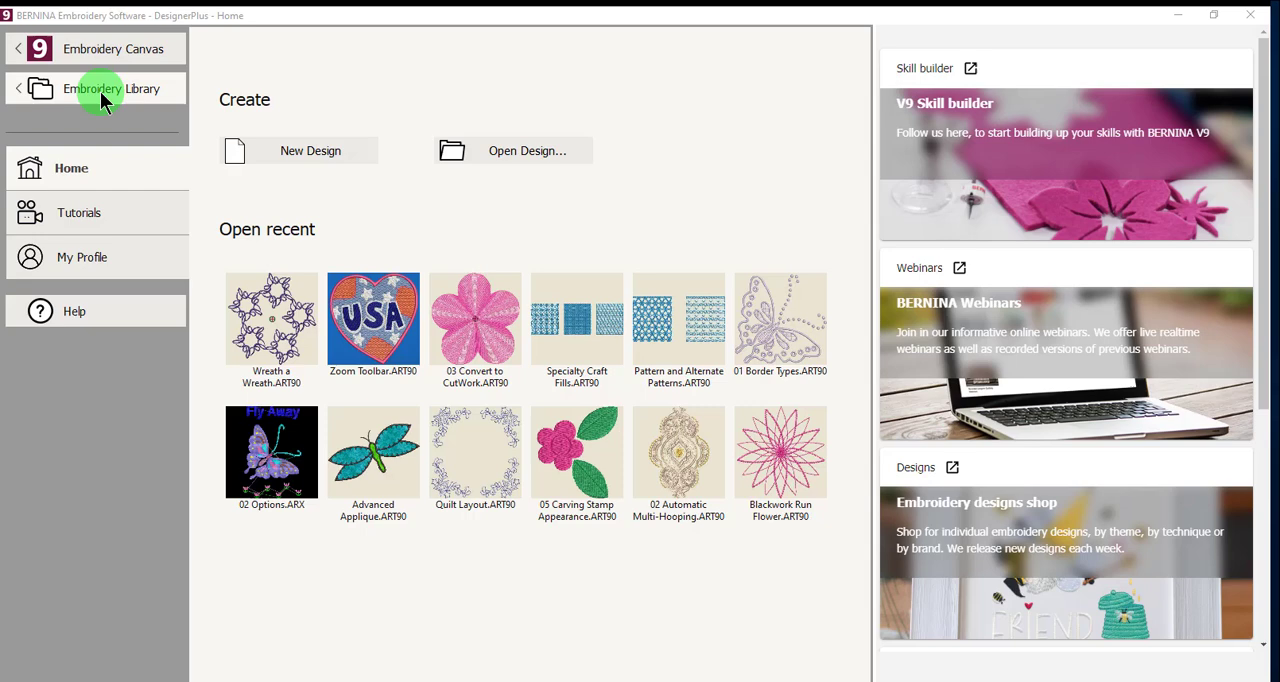
left_click(93, 89)
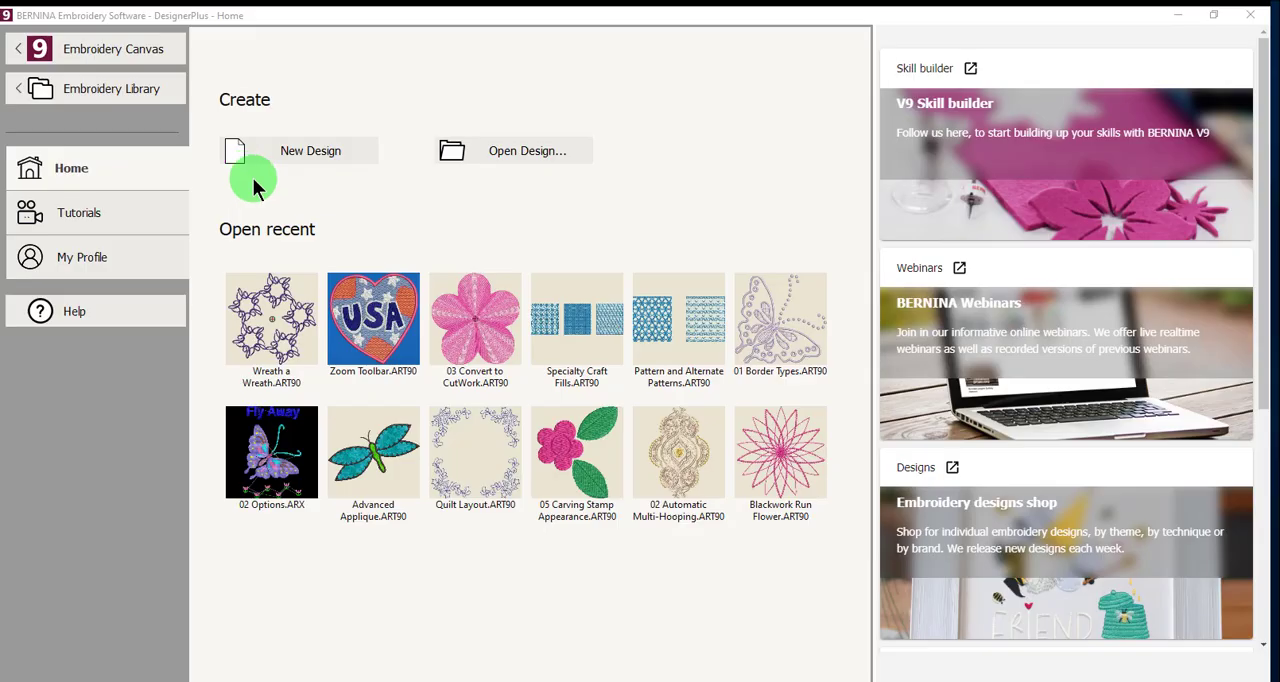
mouse_move(115, 217)
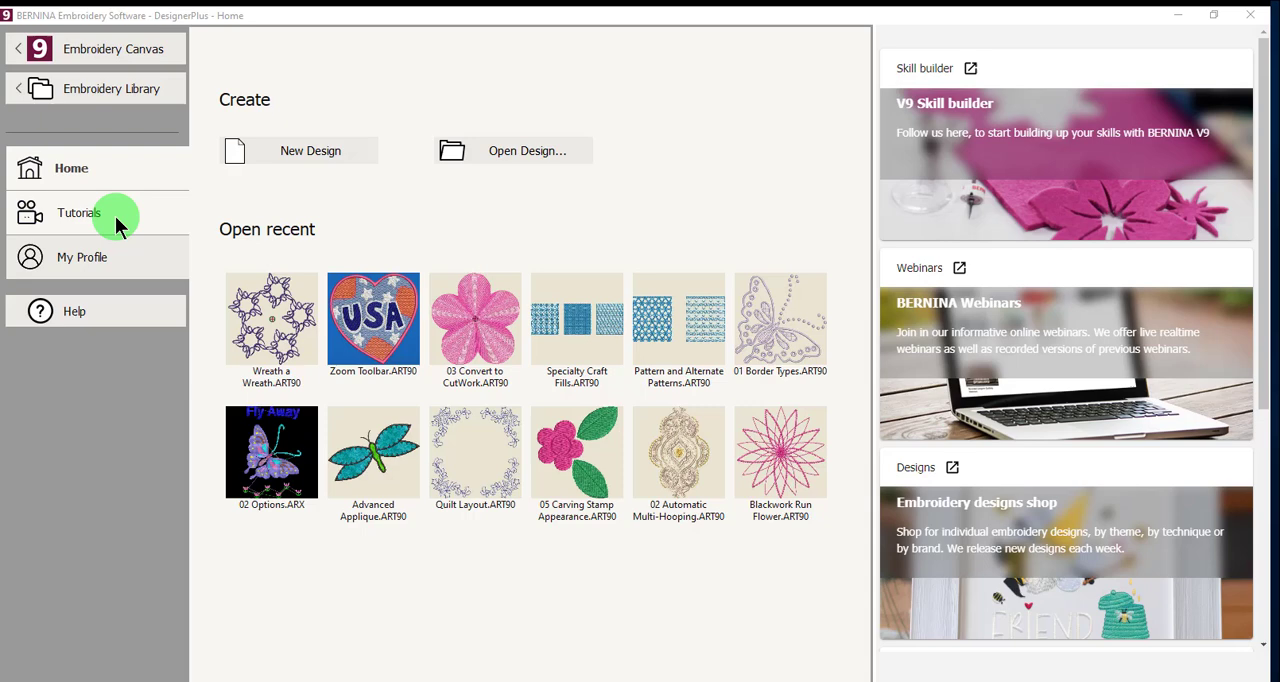
Step: Search the Featured tutorials for 'digitizing', then go to the account profile page
left_click(78, 212)
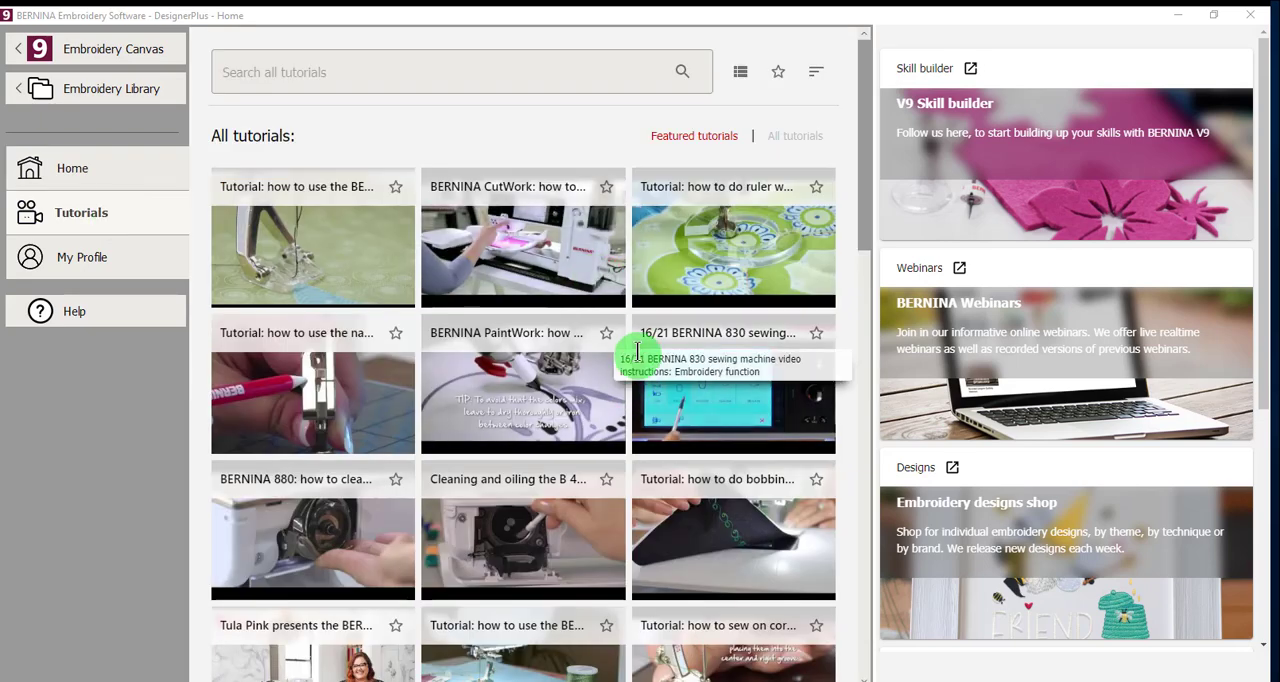
mouse_move(658, 500)
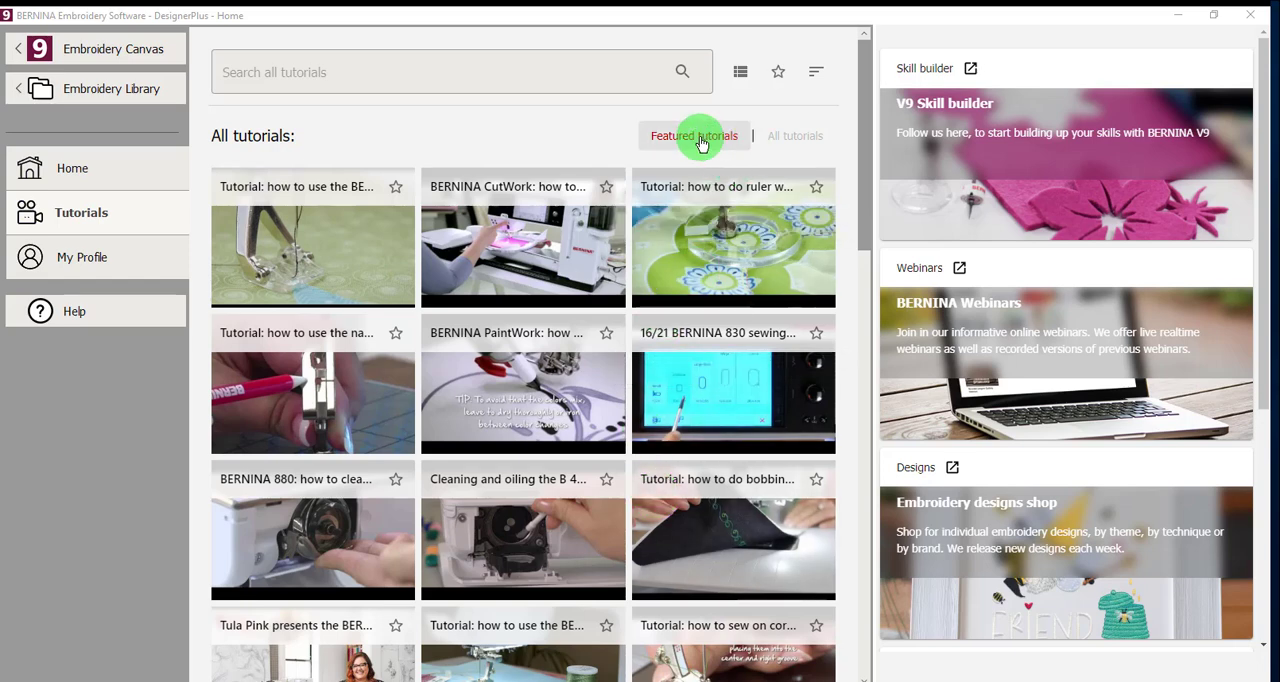
left_click(694, 135)
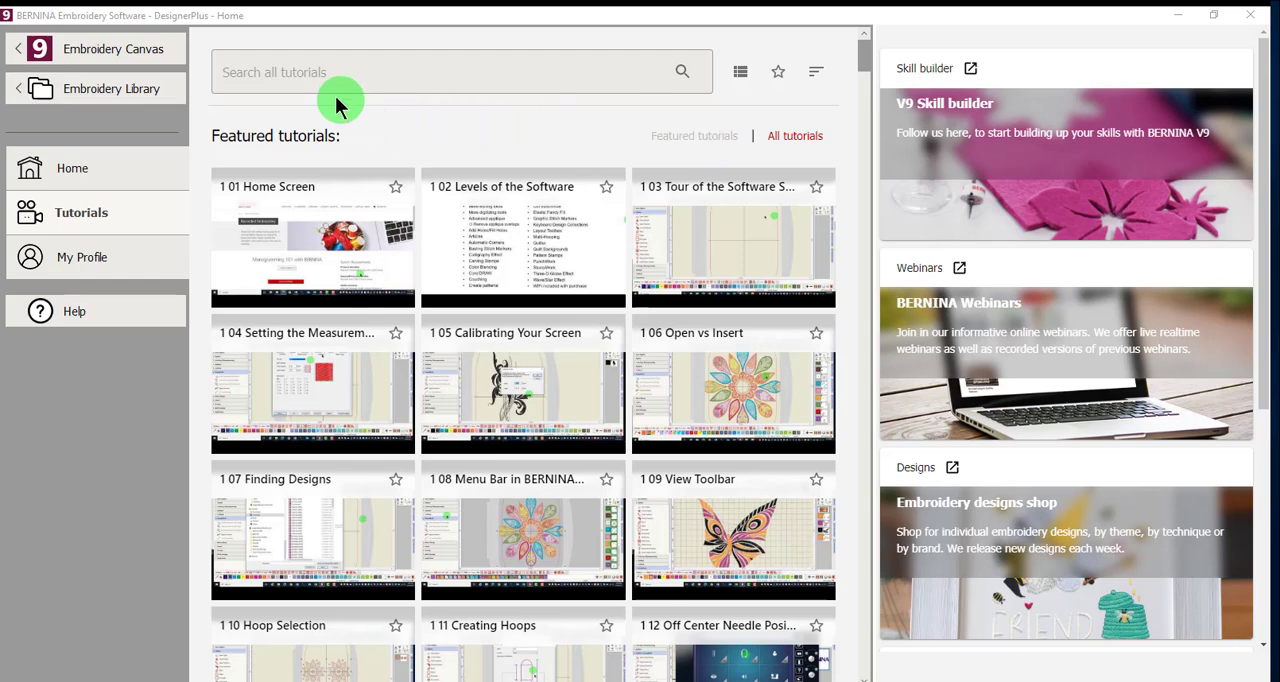
type("digitizing")
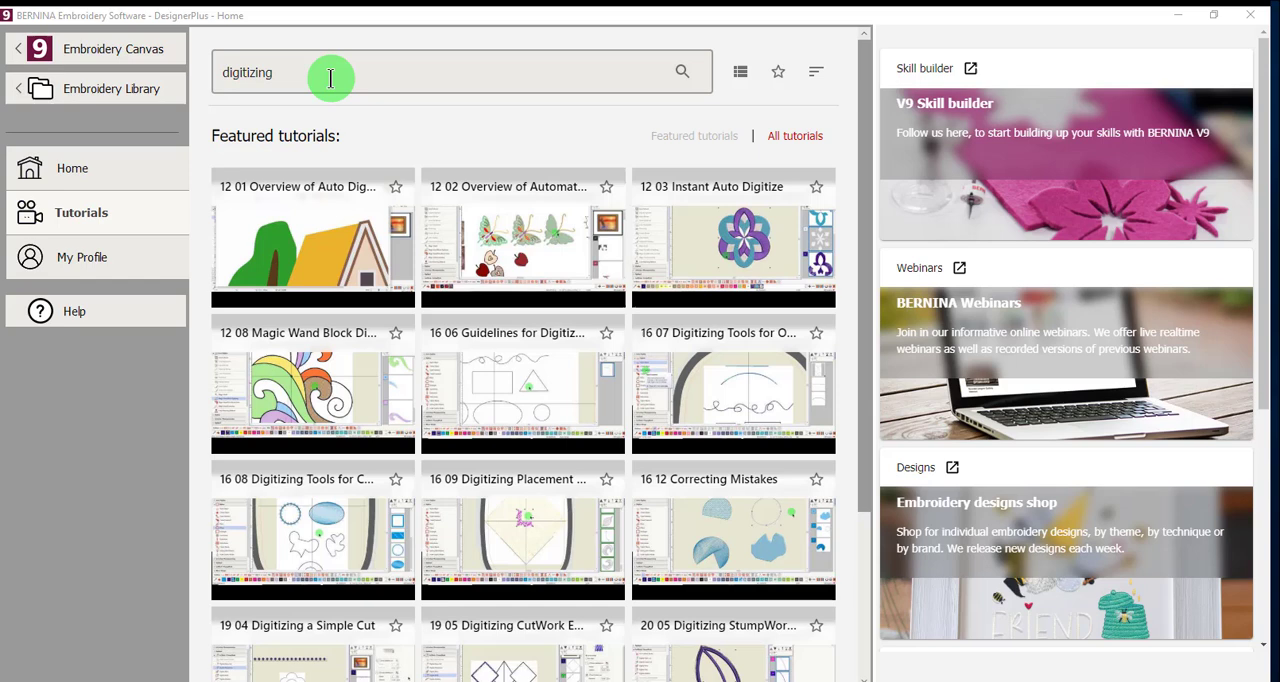
left_click(85, 257)
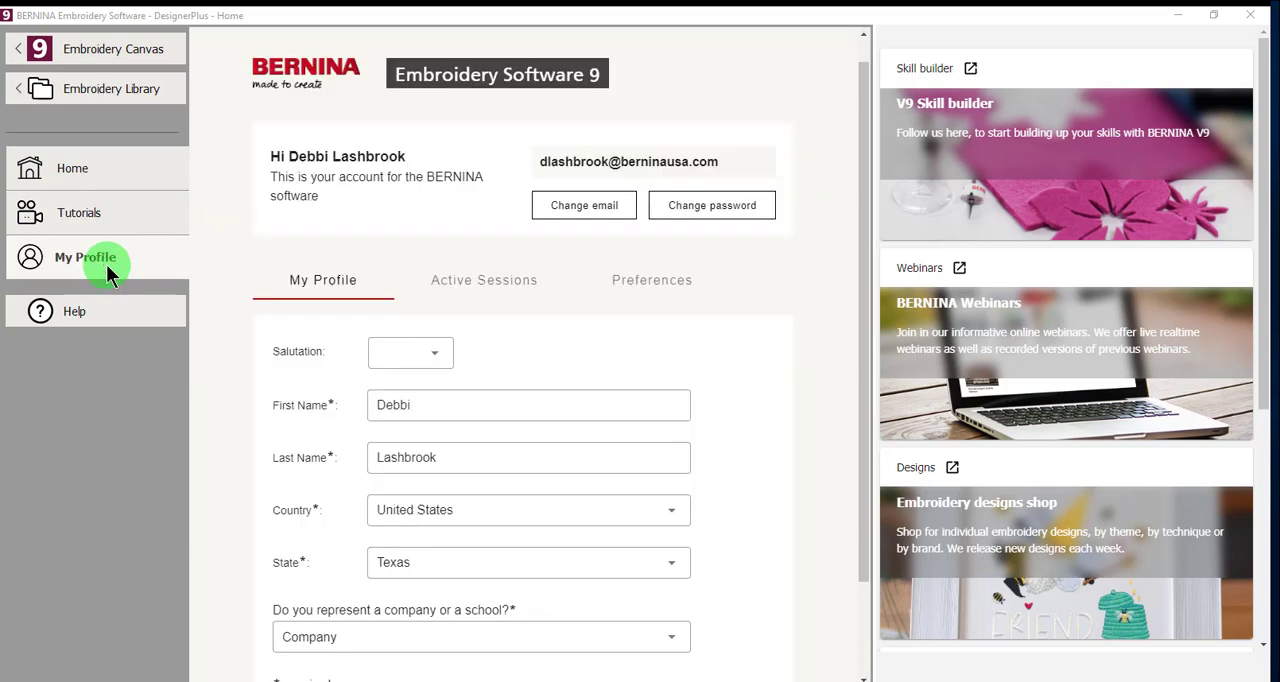
mouse_move(291, 437)
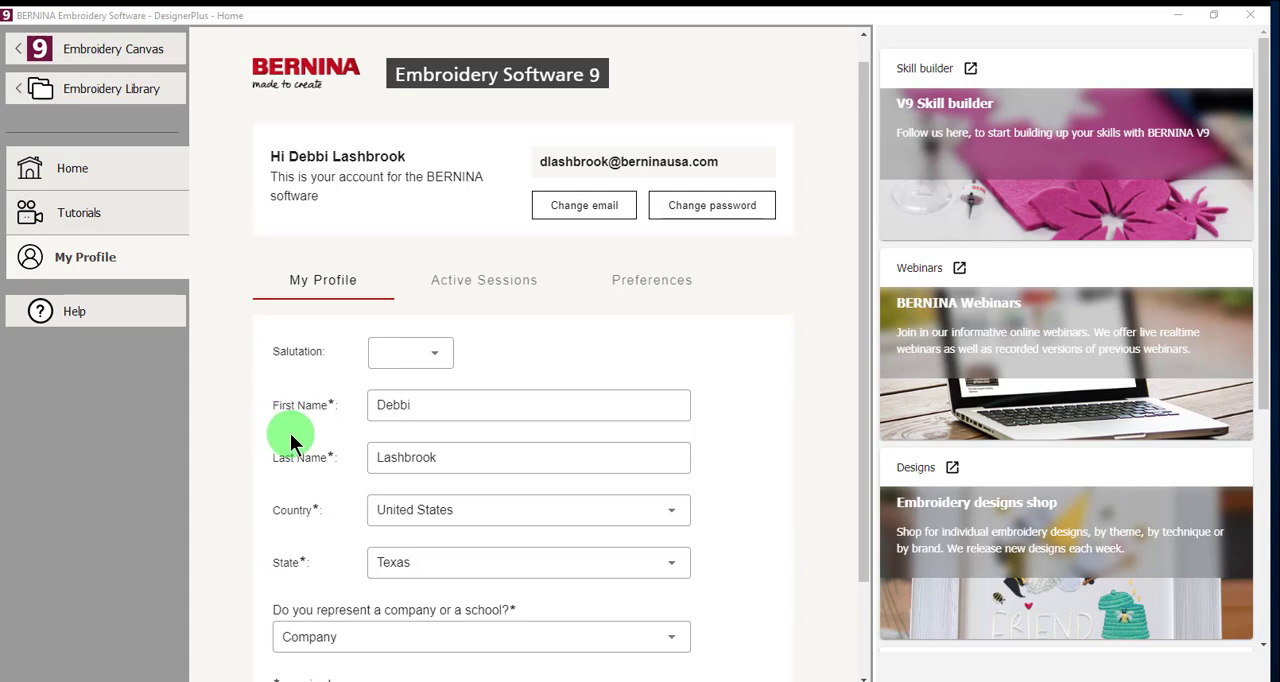
mouse_move(620, 235)
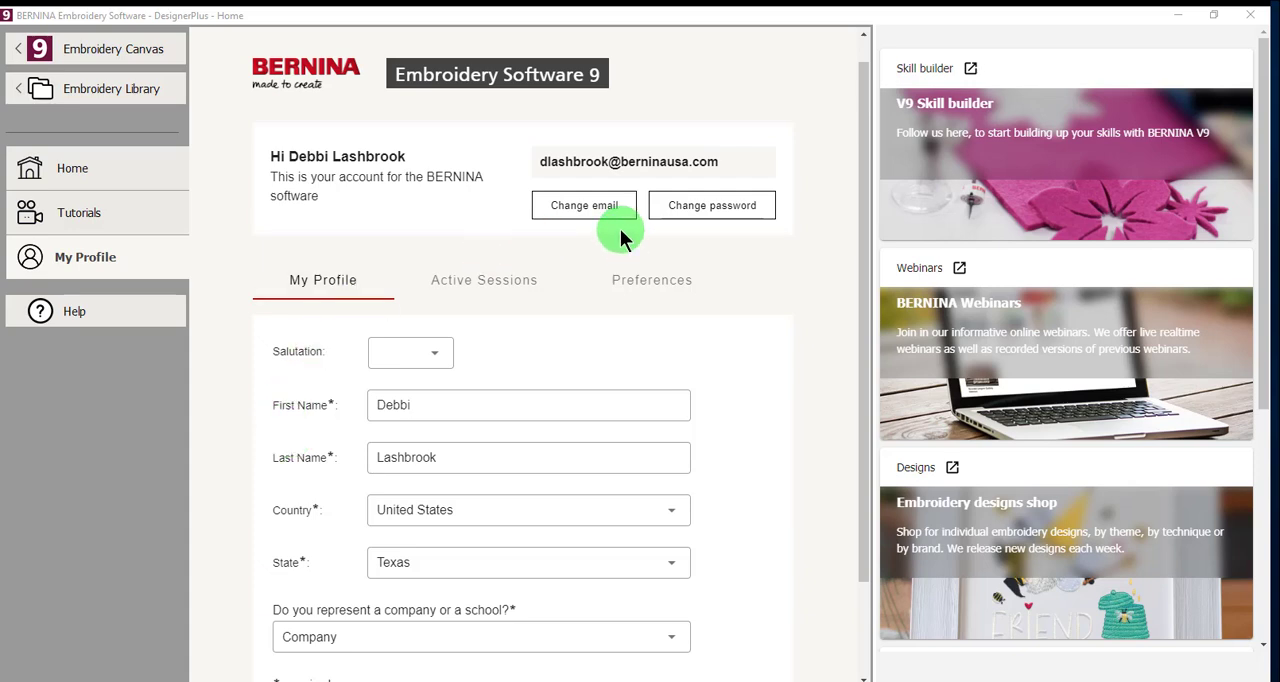
mouse_move(484, 280)
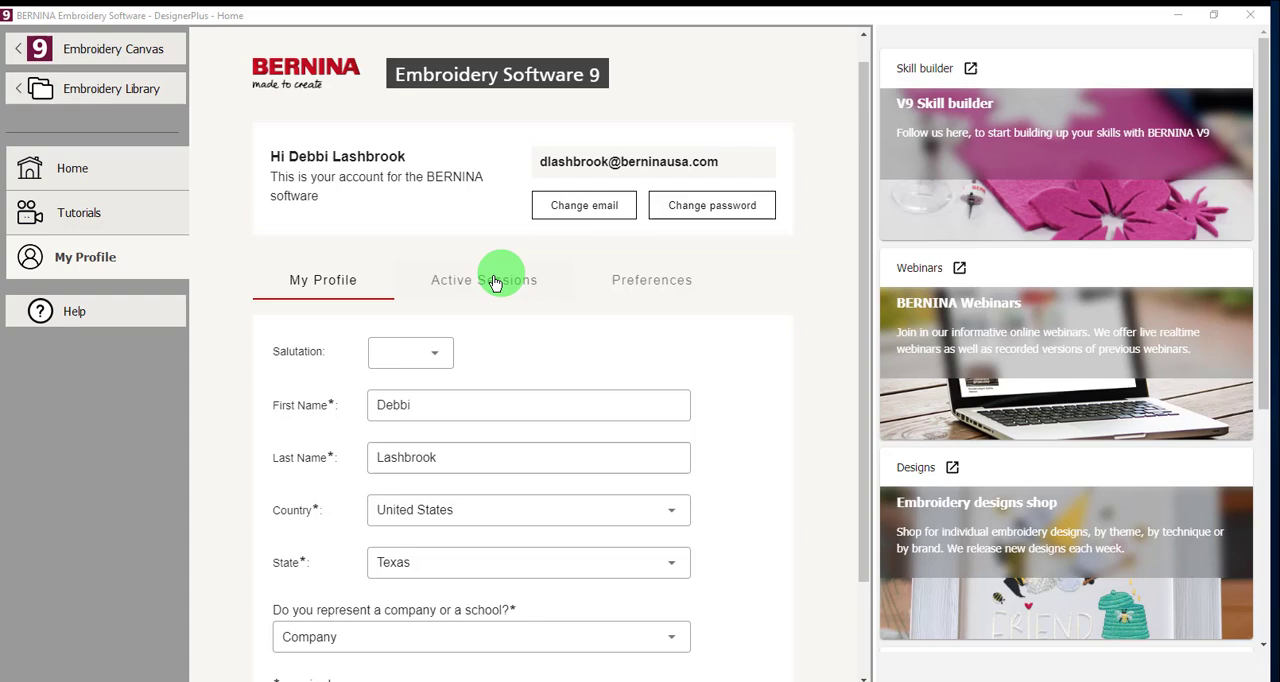
Step: Show the Active Sessions tab listing the two signed-in devices
left_click(483, 279)
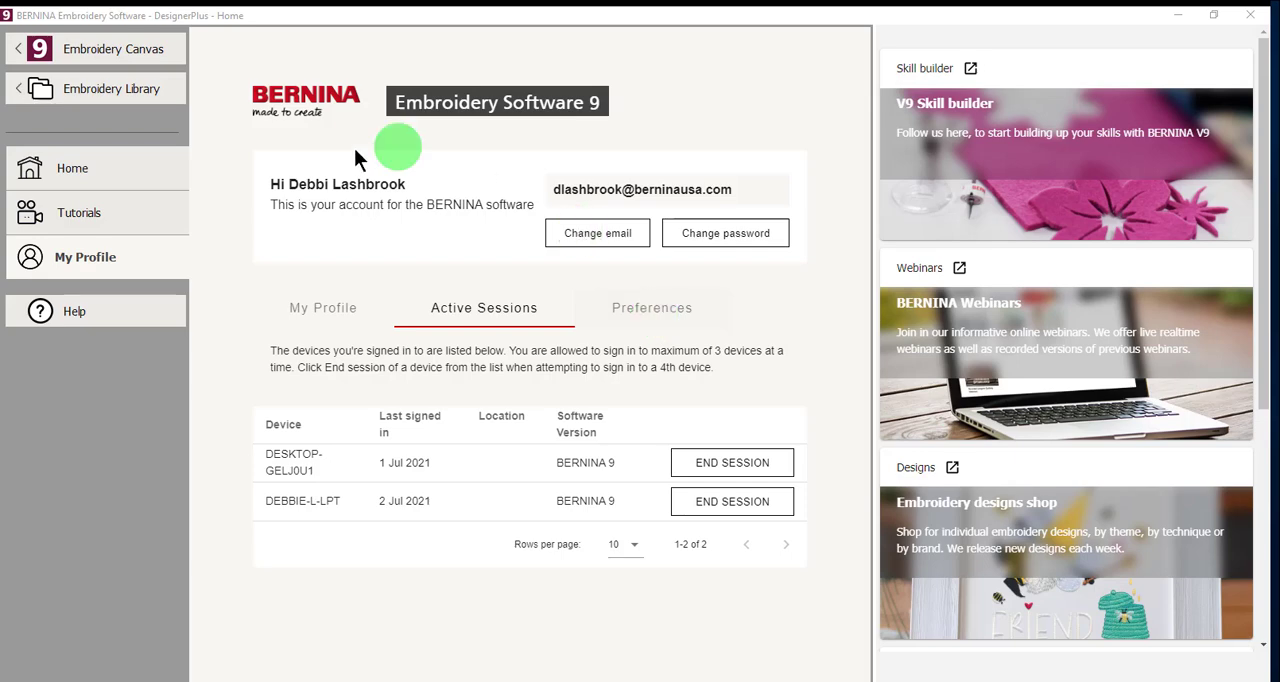
Step: In online Help, browse The Basics > Viewing Designs > Zooming & panning, then show the Index
left_click(74, 311)
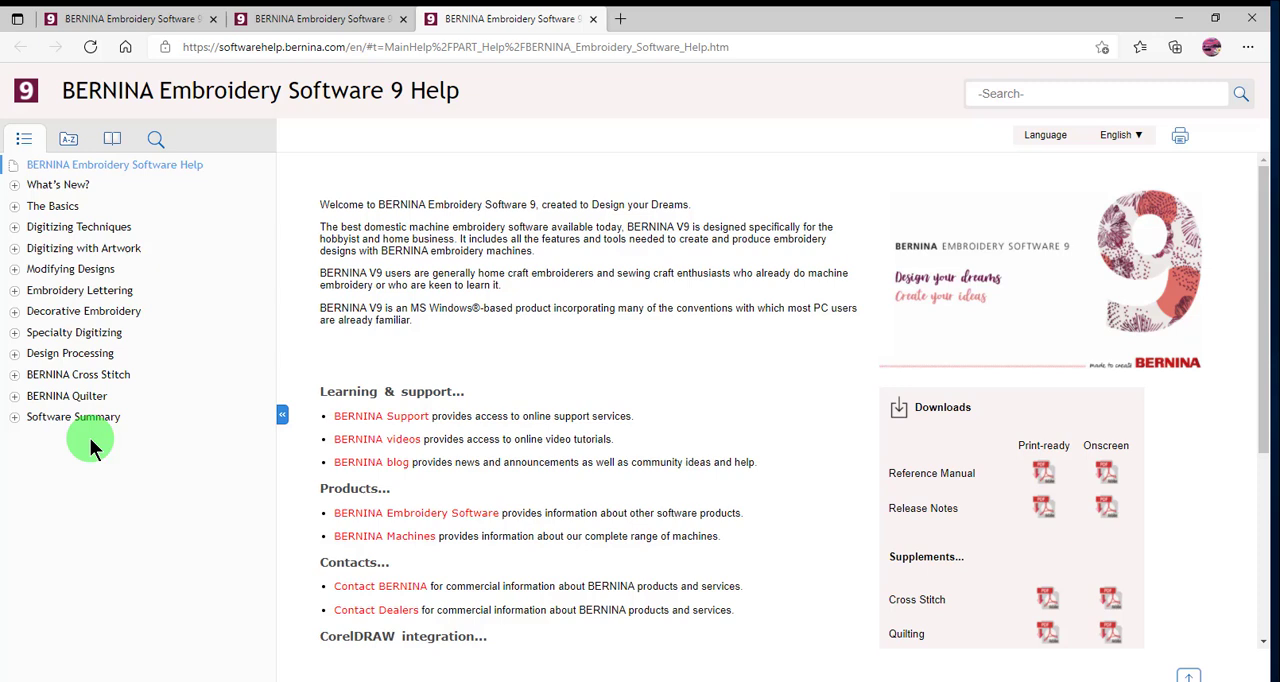
mouse_move(1143, 497)
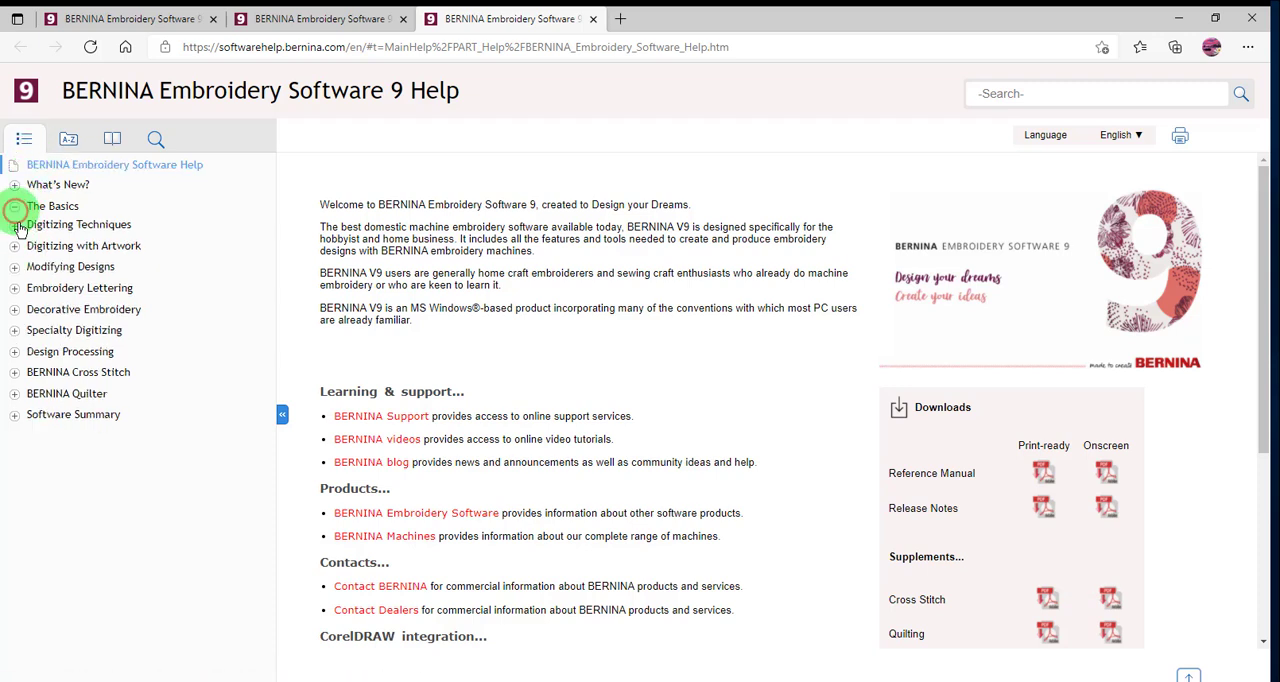
left_click(14, 205)
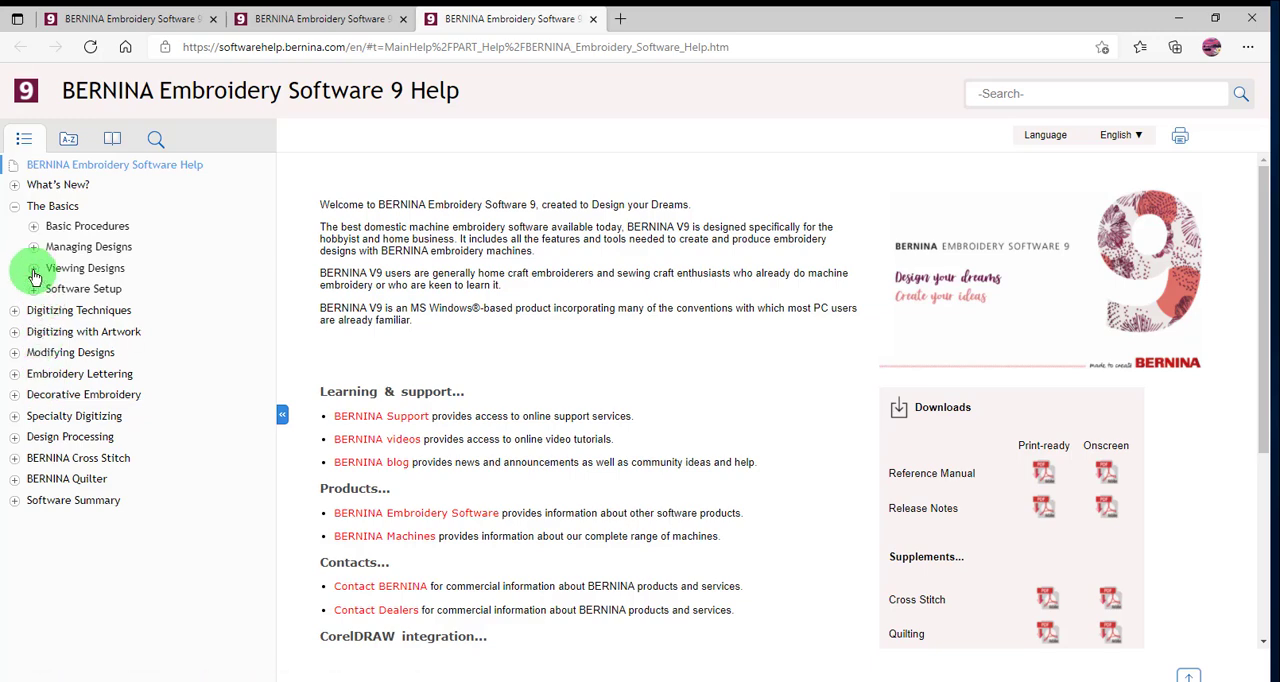
left_click(34, 268)
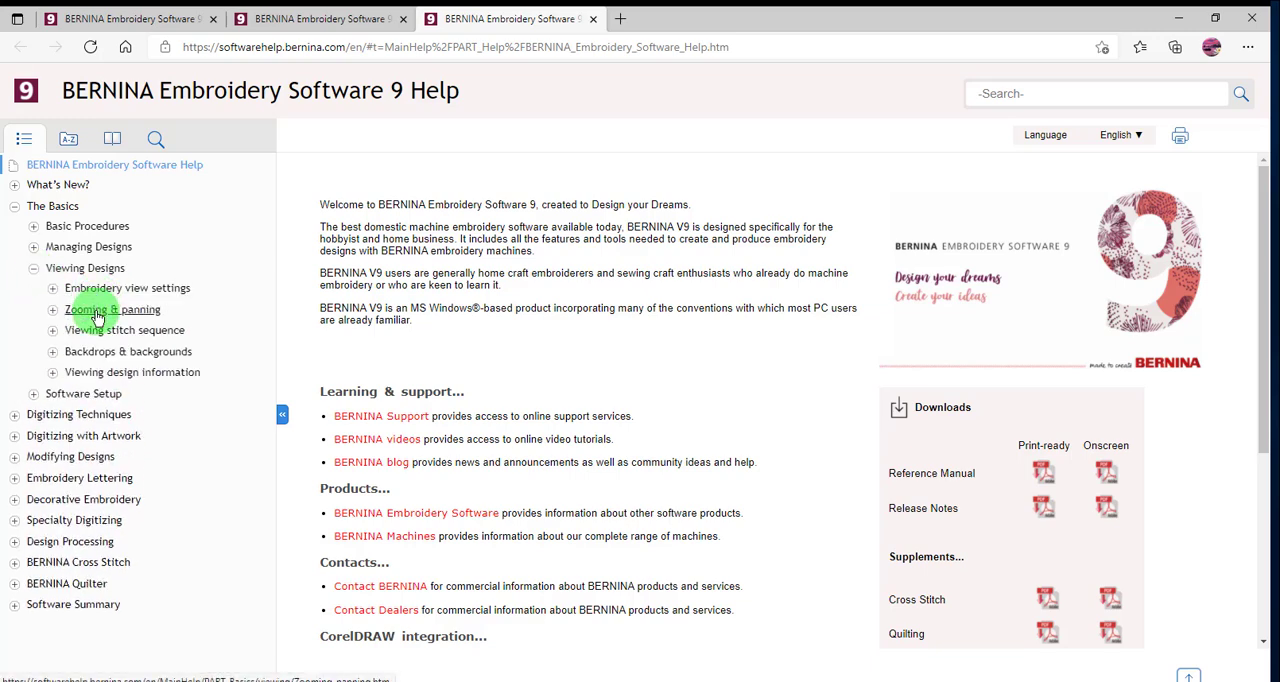
left_click(112, 309)
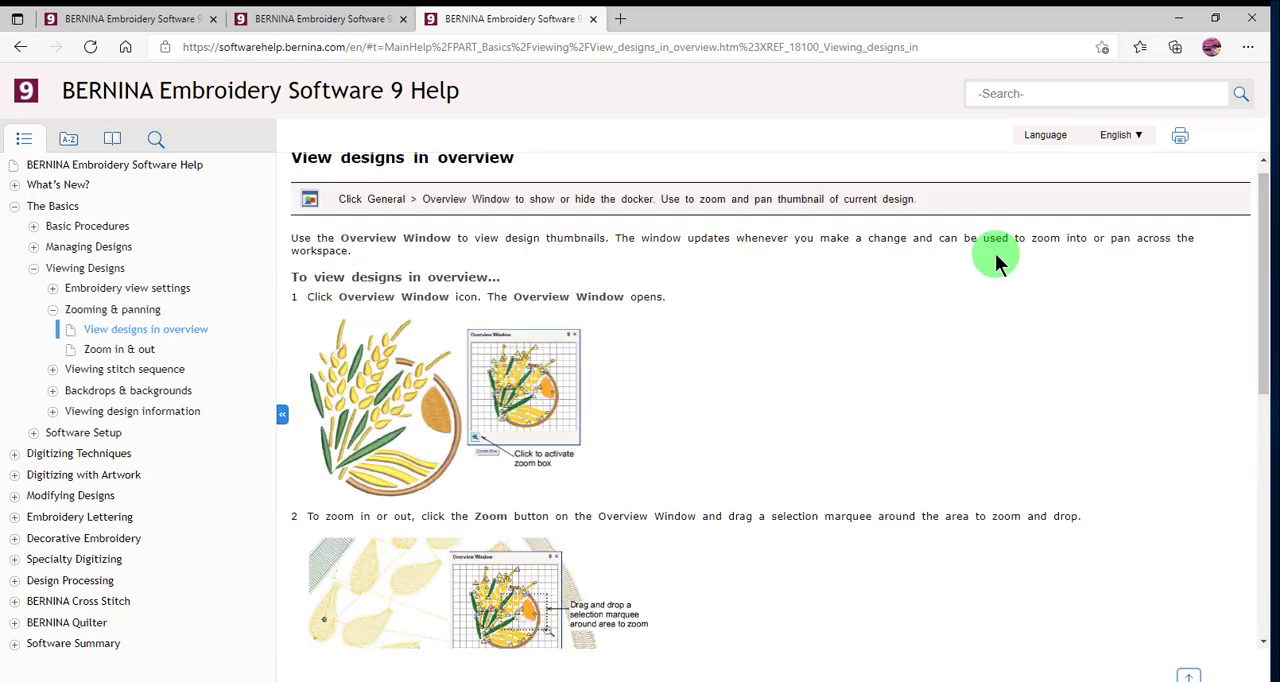
mouse_move(535, 478)
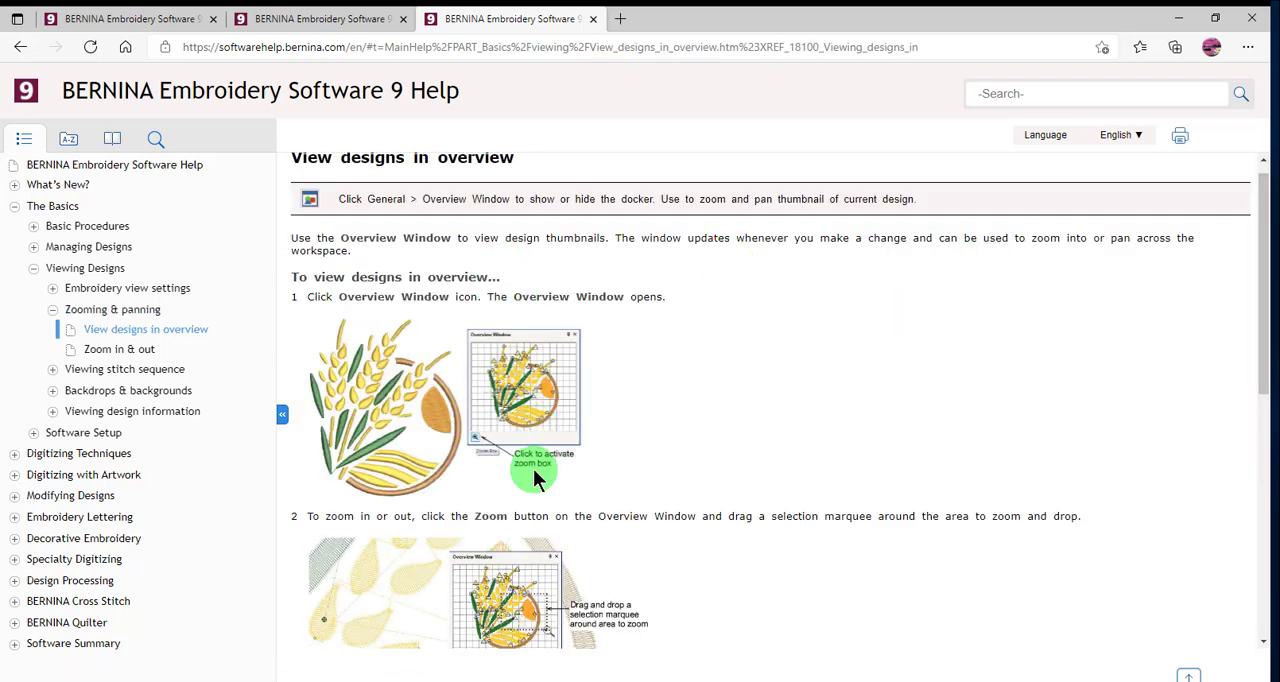
left_click(67, 138)
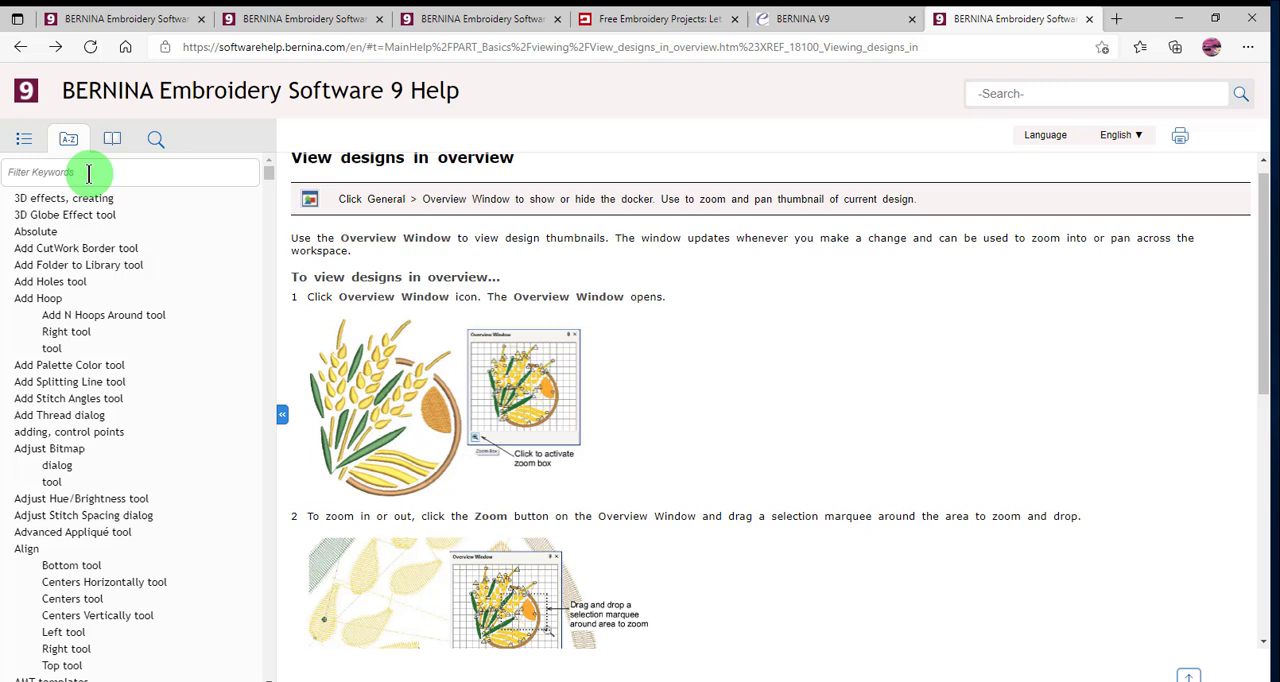
Step: Open 'Edit blended objects' from the 'color blending' index entry, then search help for 'color film'
type("color blending")
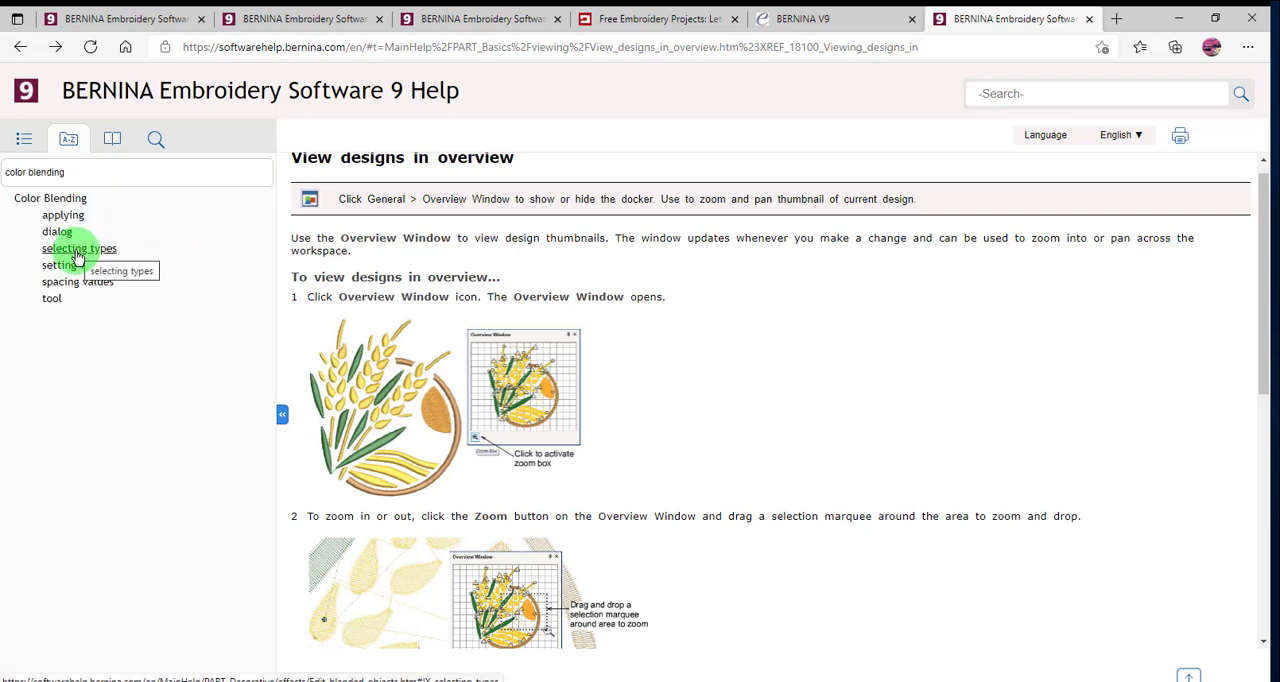
left_click(79, 248)
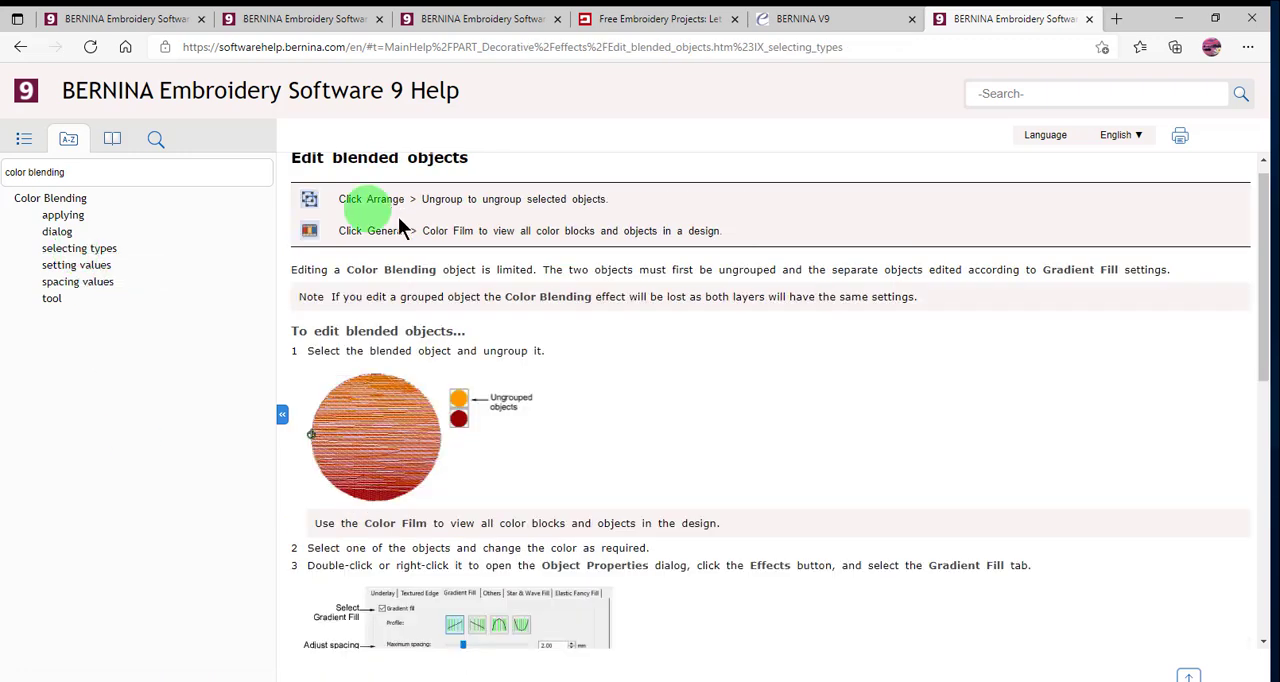
mouse_move(513, 547)
type("color film")
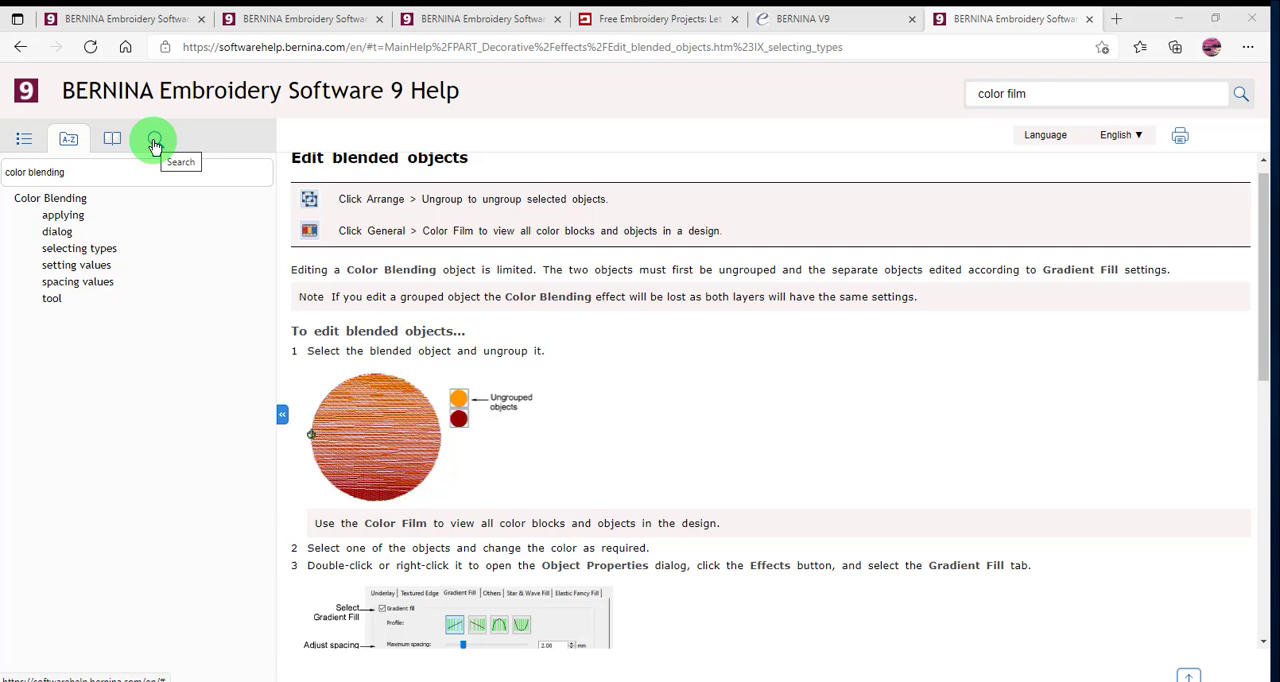
left_click(155, 139)
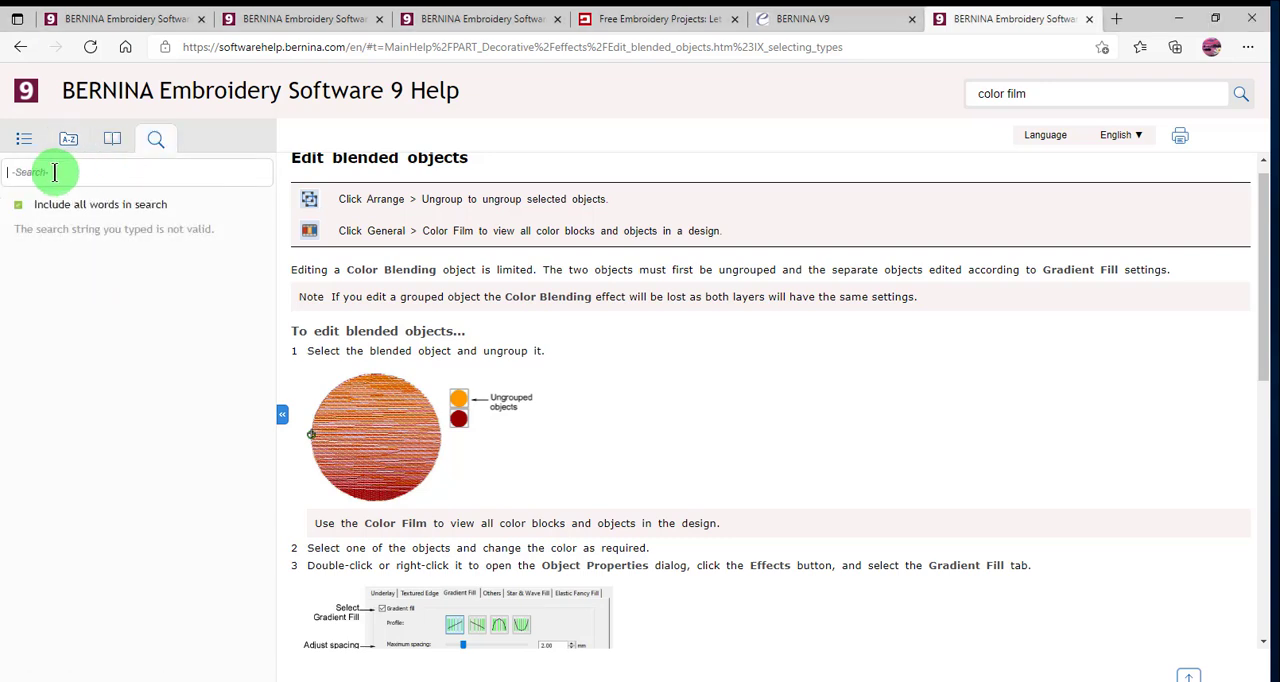
type("color film")
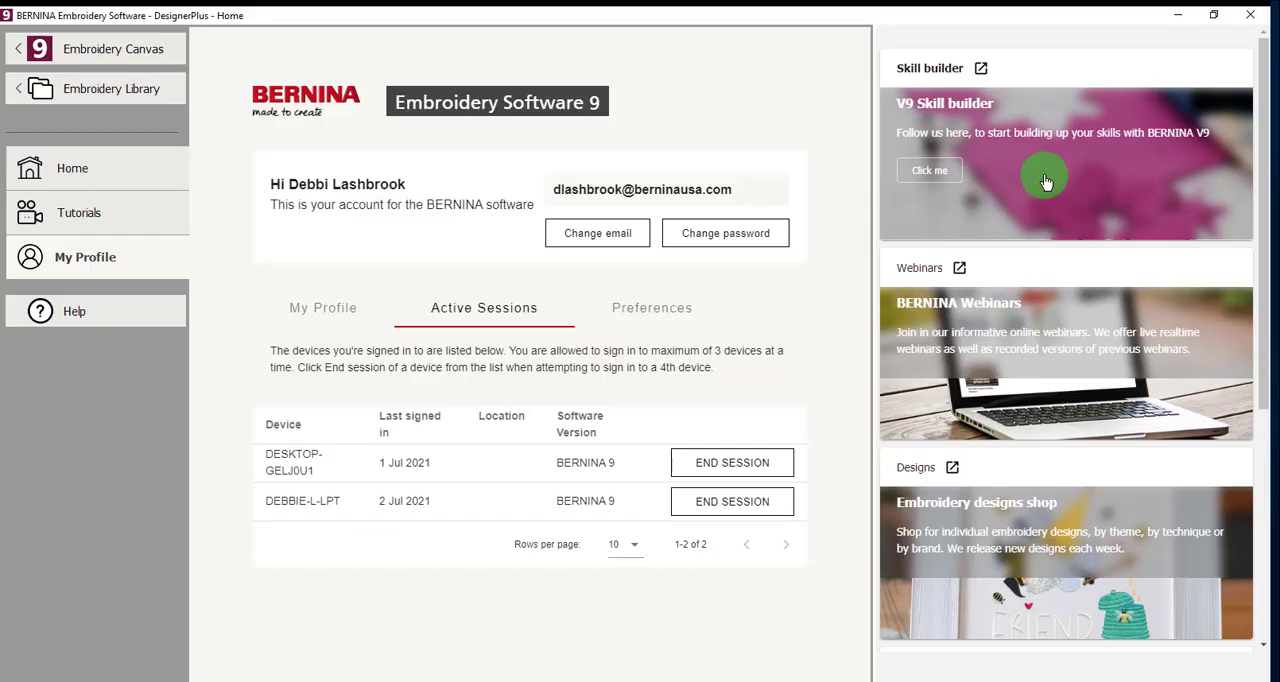
mouse_move(1037, 195)
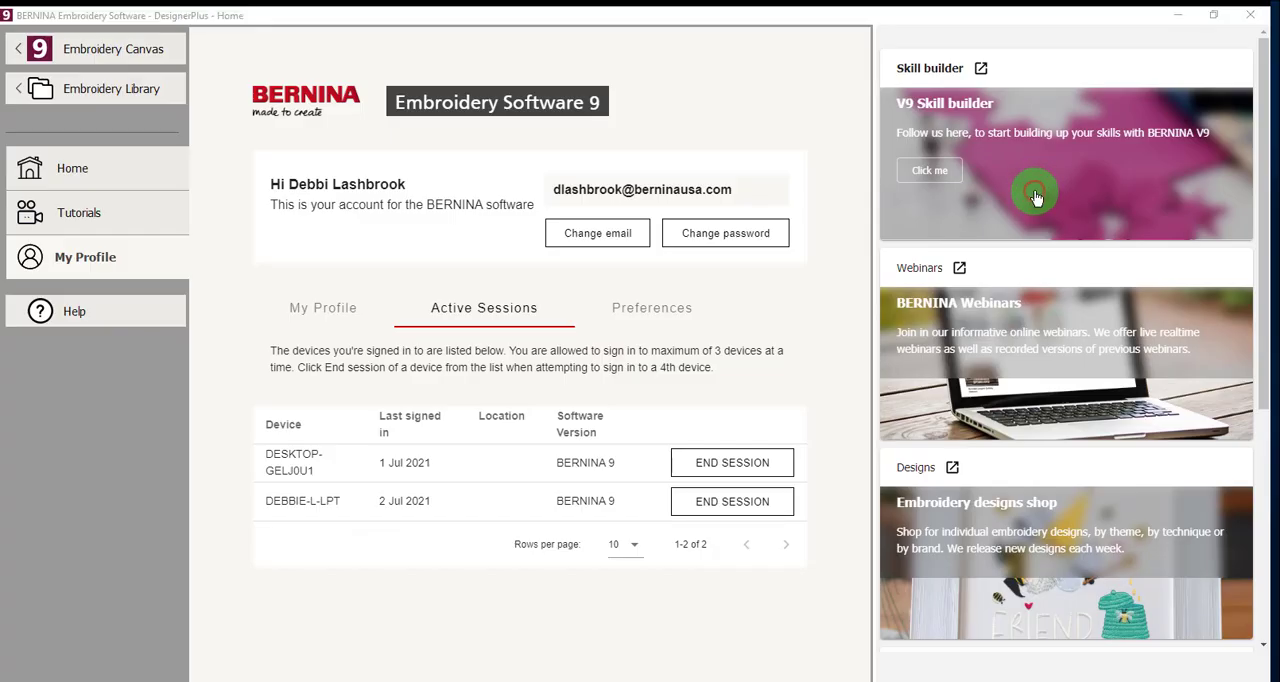
Step: Check the V9 Skill builder card, then the BERNINA Webinars page
left_click(929, 170)
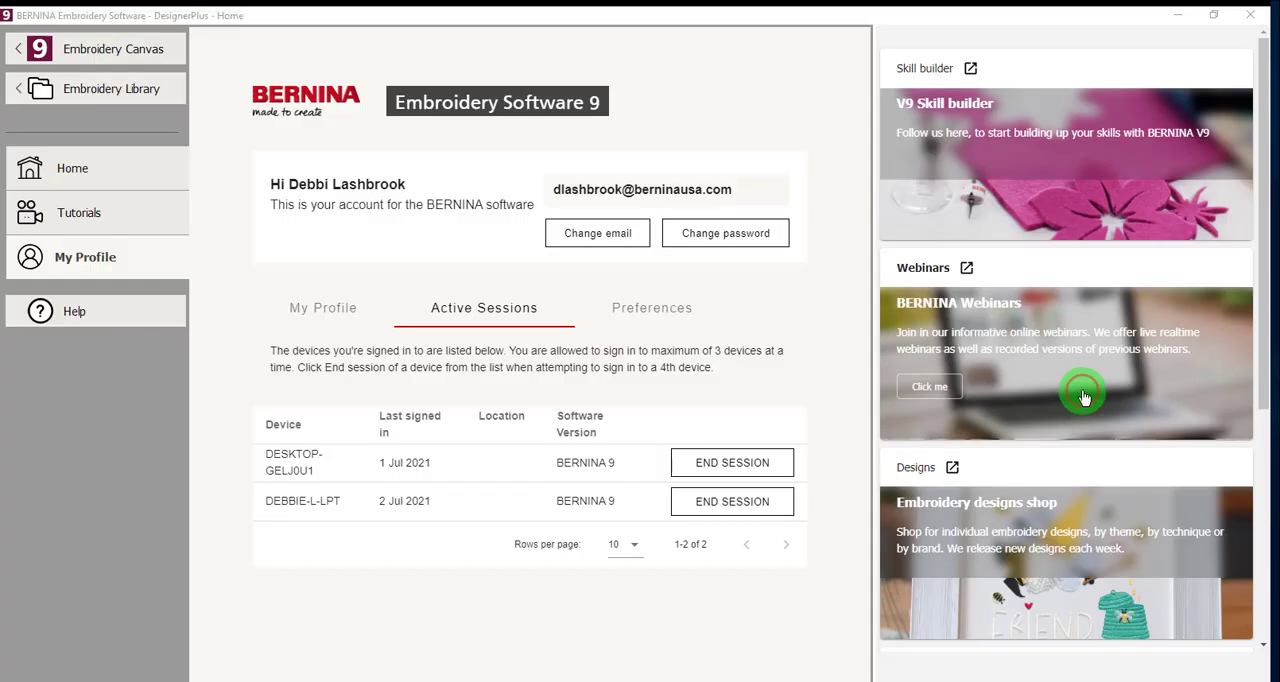
left_click(929, 387)
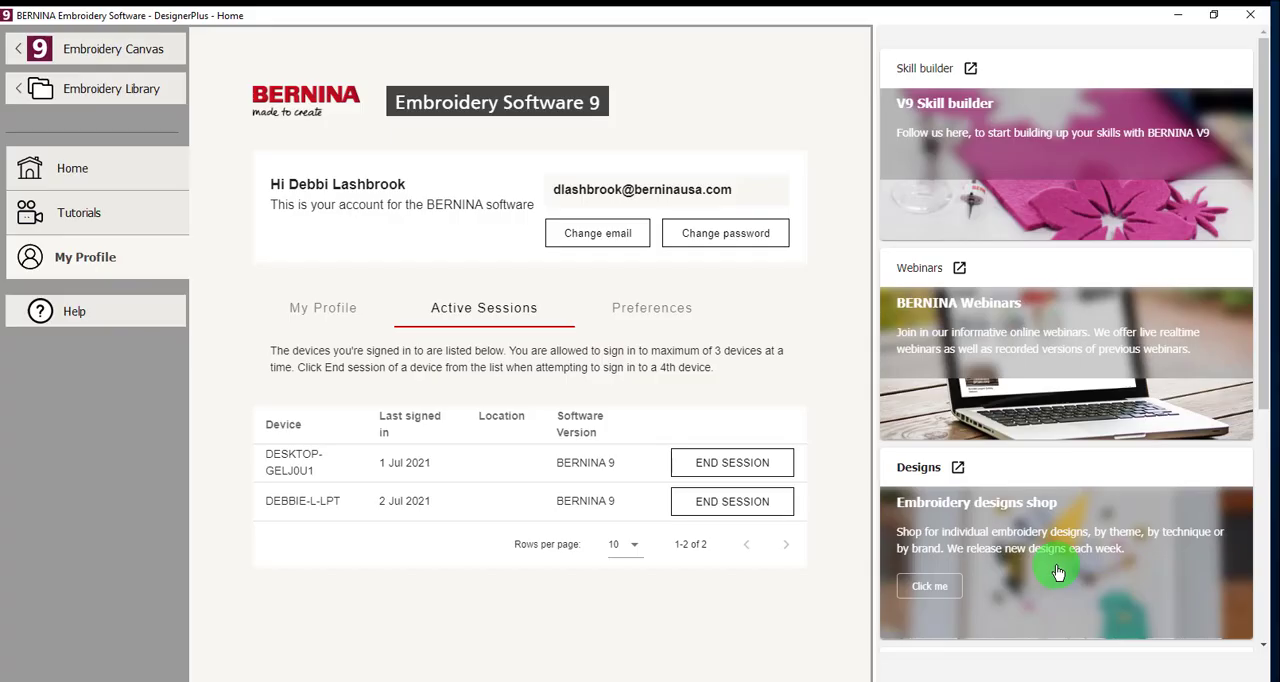
mouse_move(1043, 558)
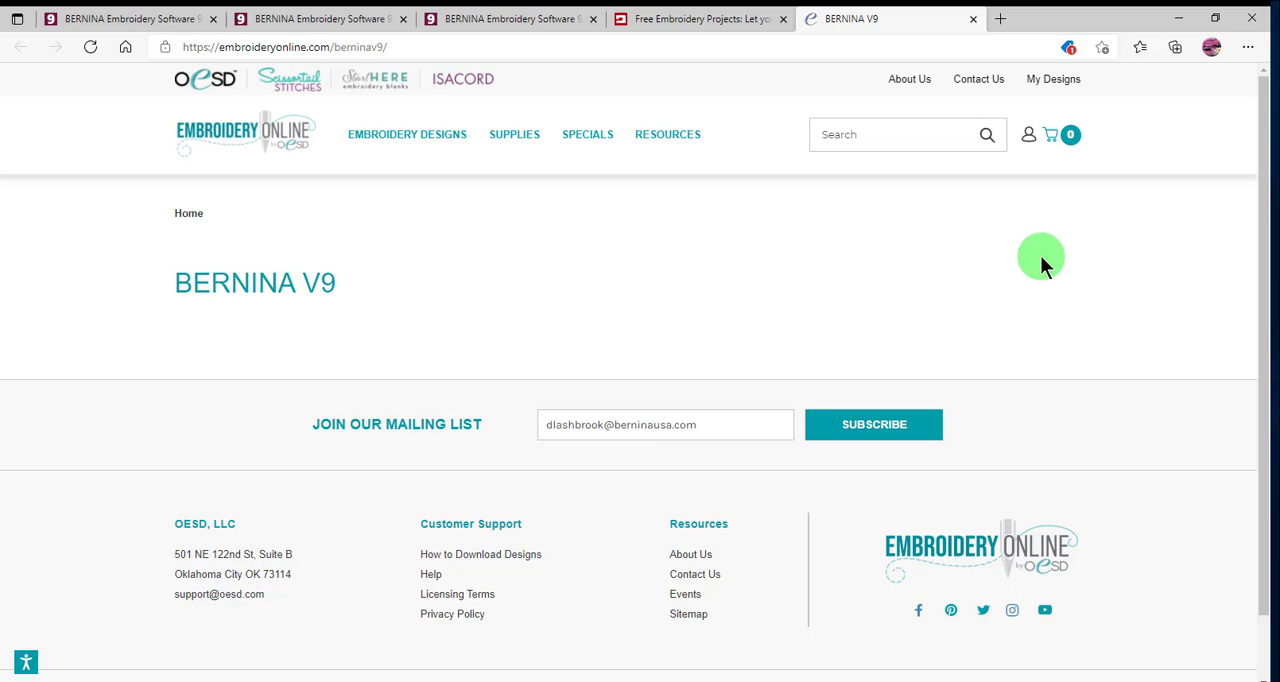
mouse_move(924, 260)
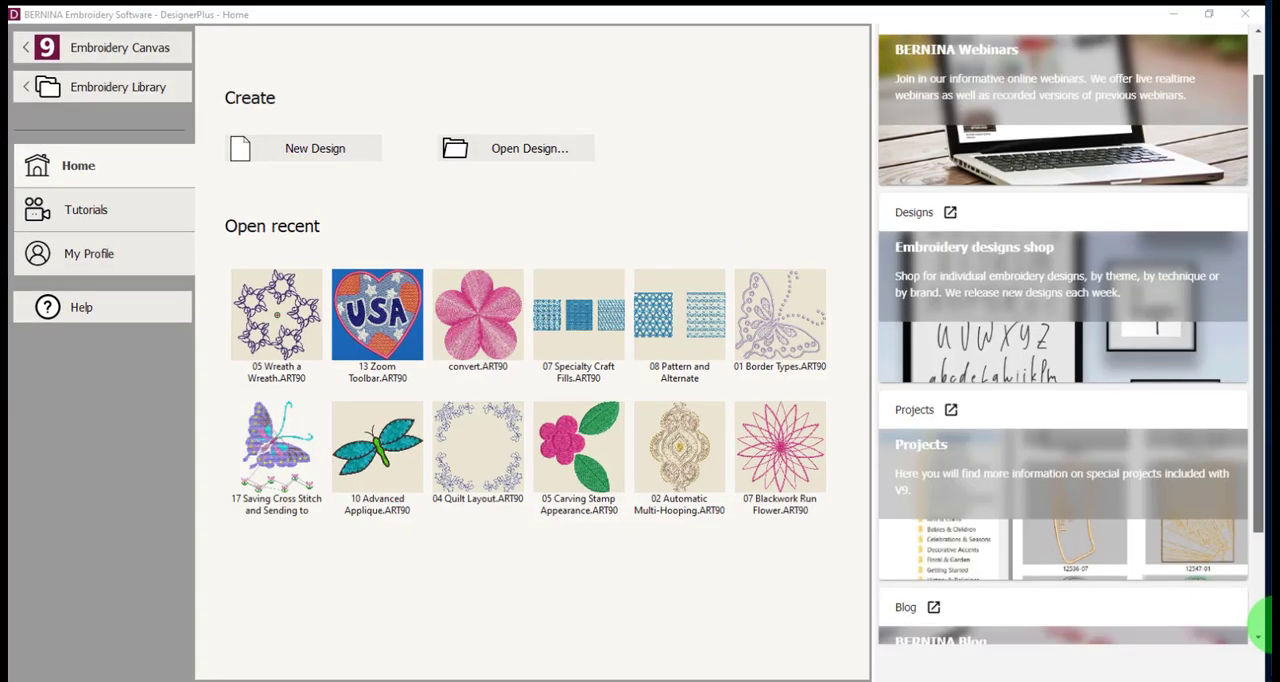
Step: Scroll down to the BERNINA Blog card and follow its link
scroll("down", 3)
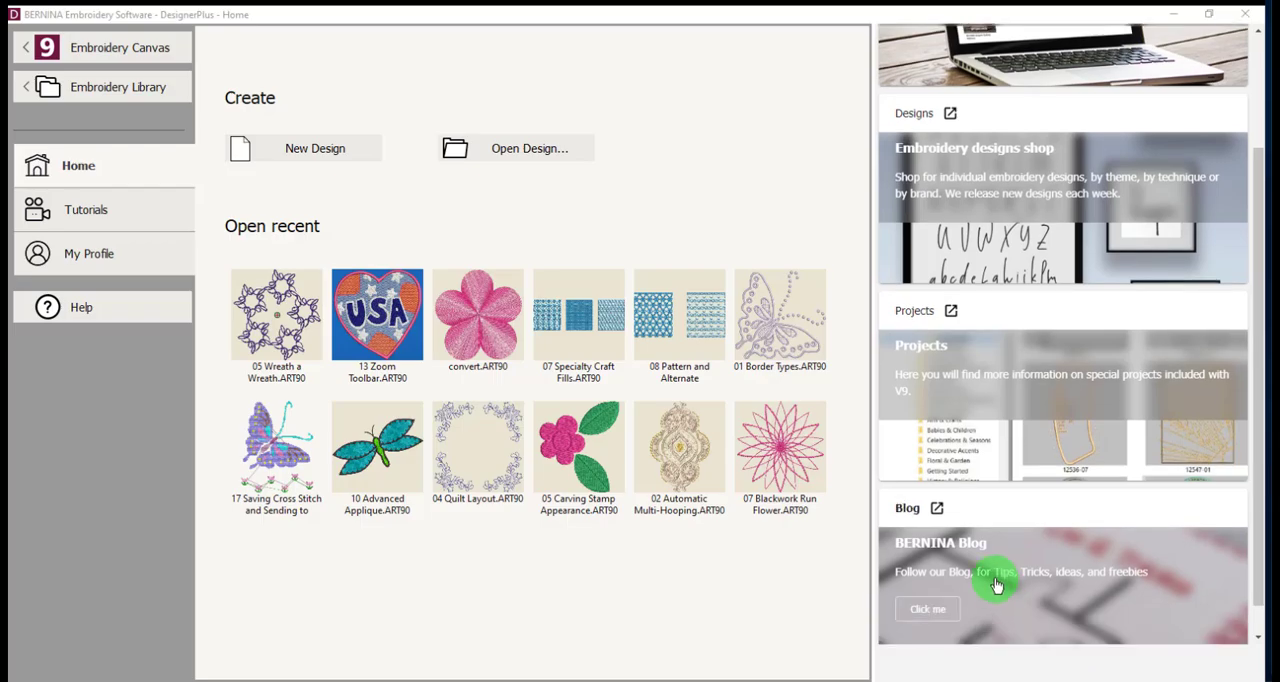
left_click(927, 608)
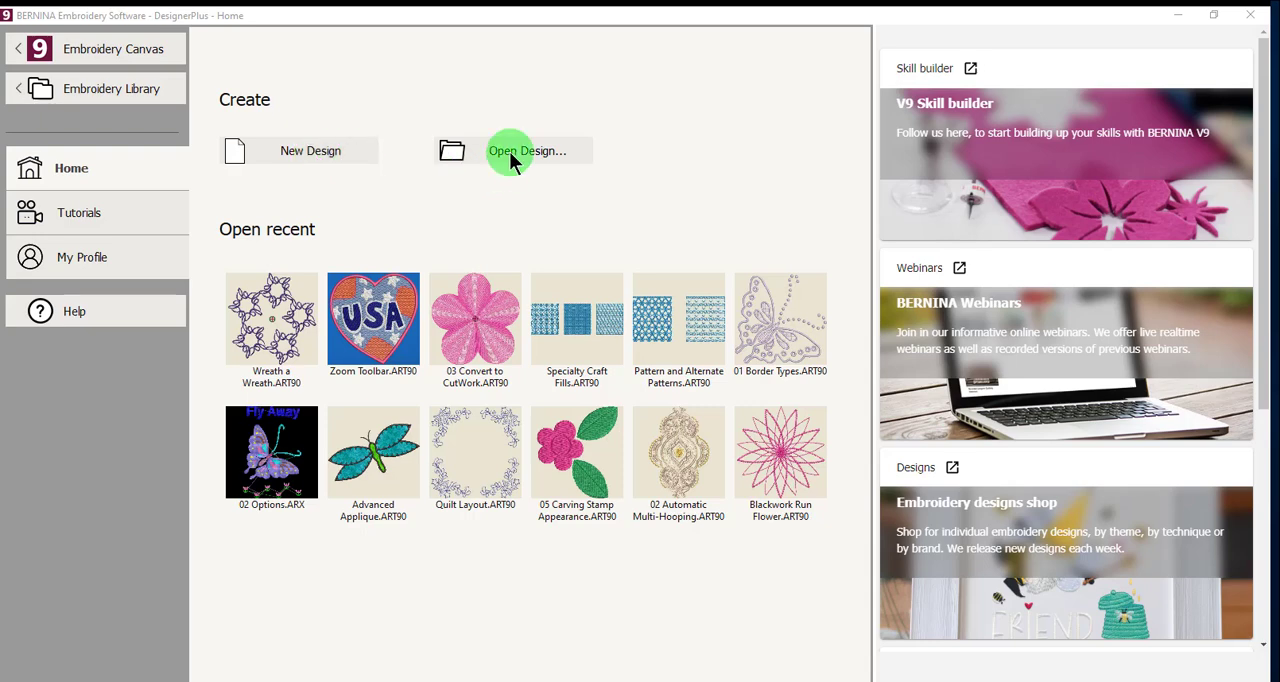
Step: Cancel the Open Design file browser and open the Wreath a Wreath recent design
left_click(527, 150)
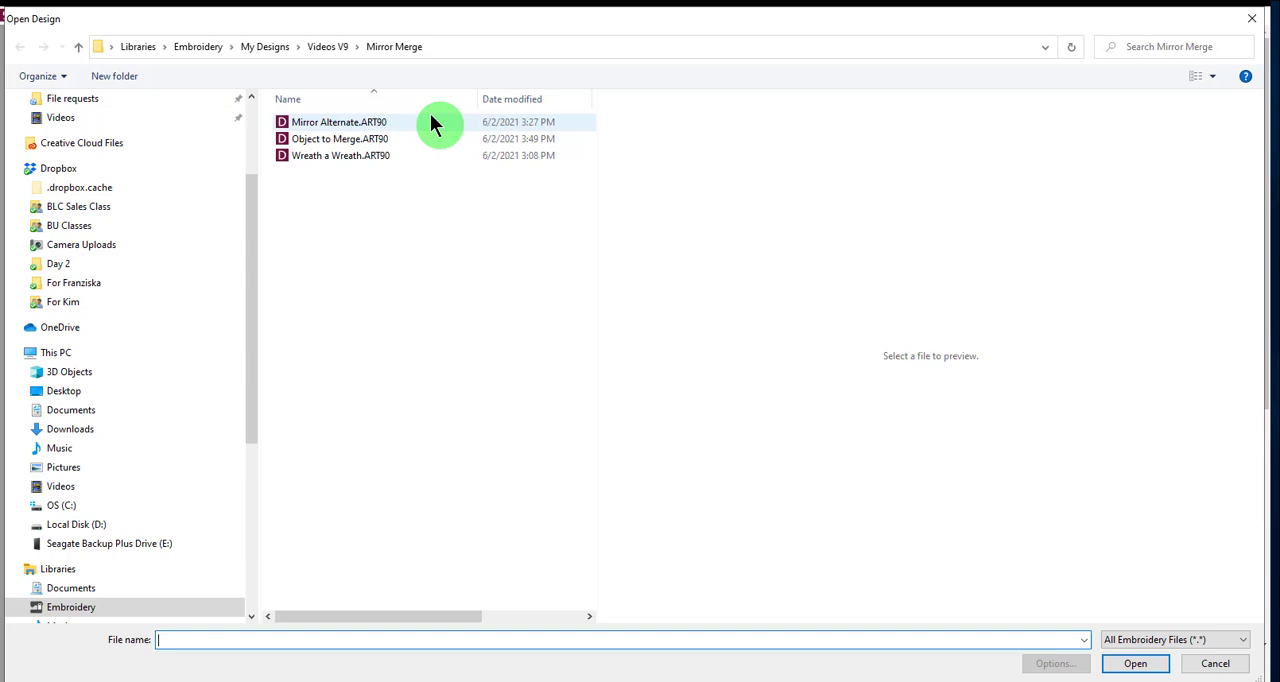
left_click(1214, 663)
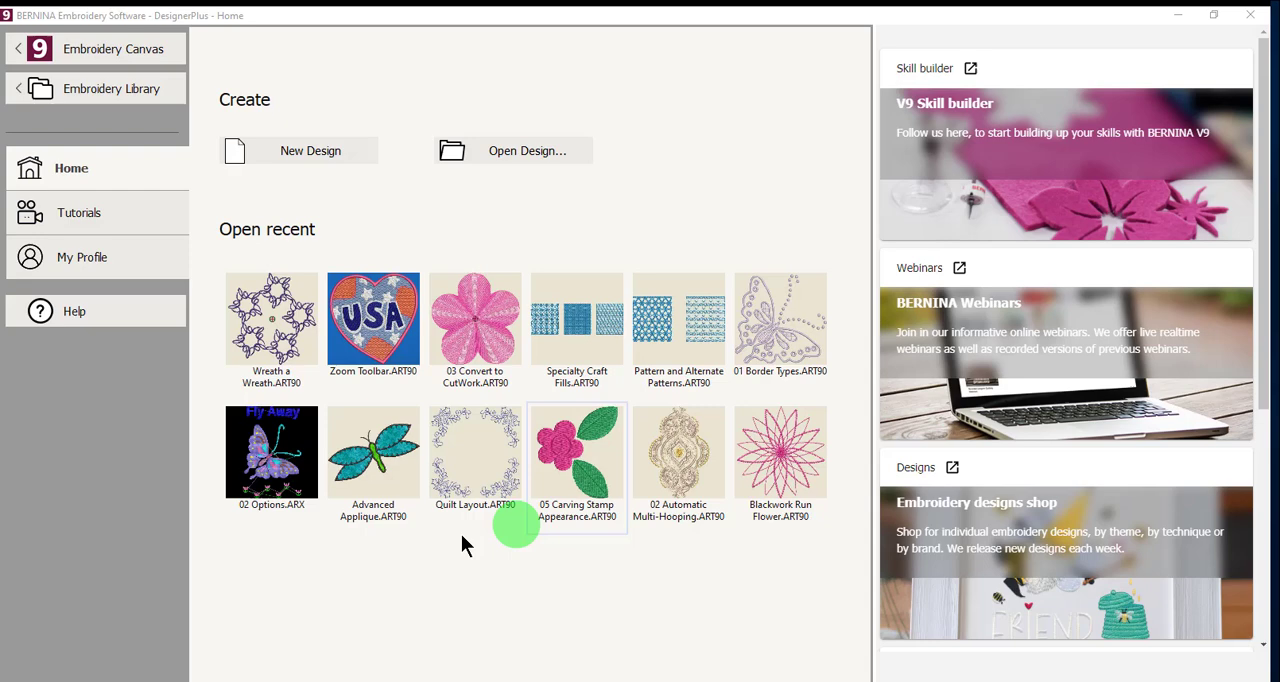
left_click(271, 452)
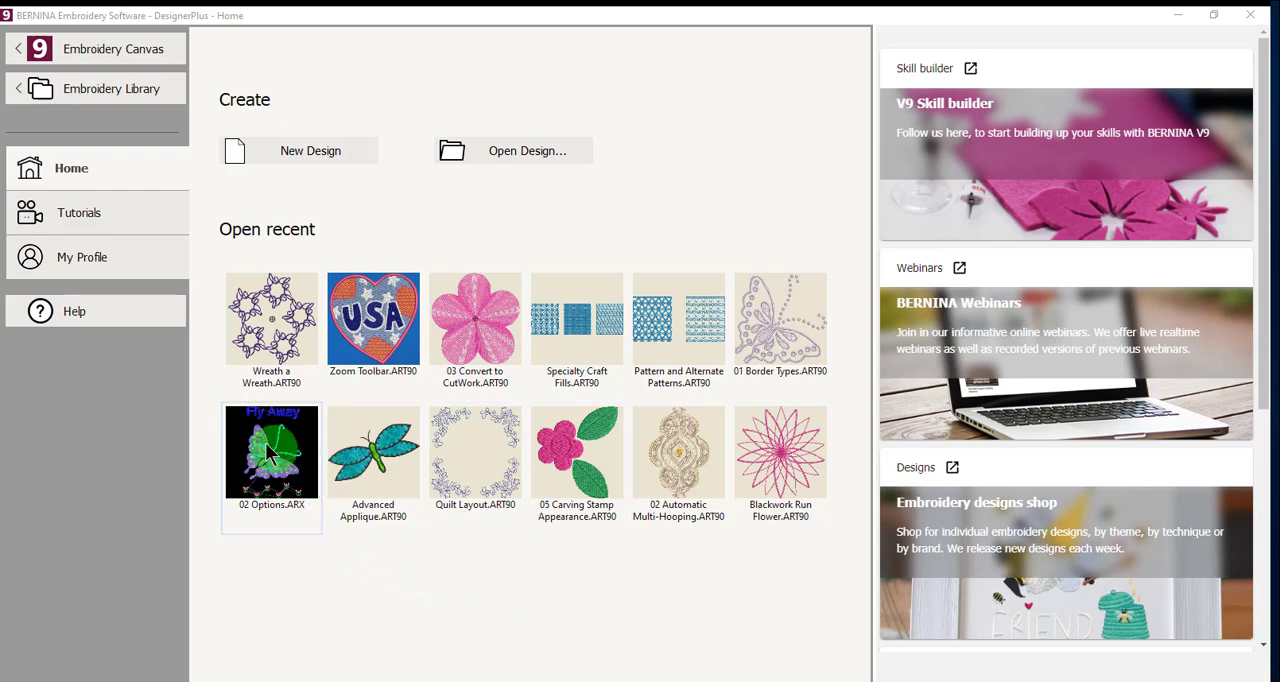
left_click(271, 320)
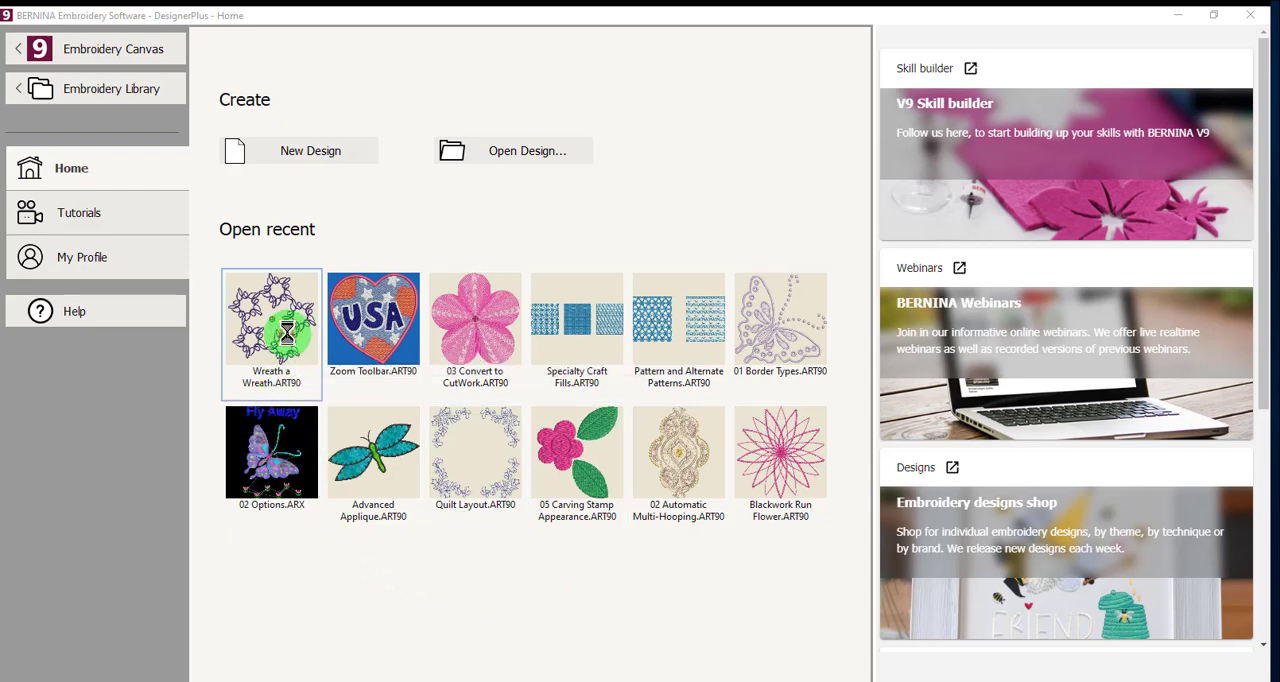
double_click(271, 318)
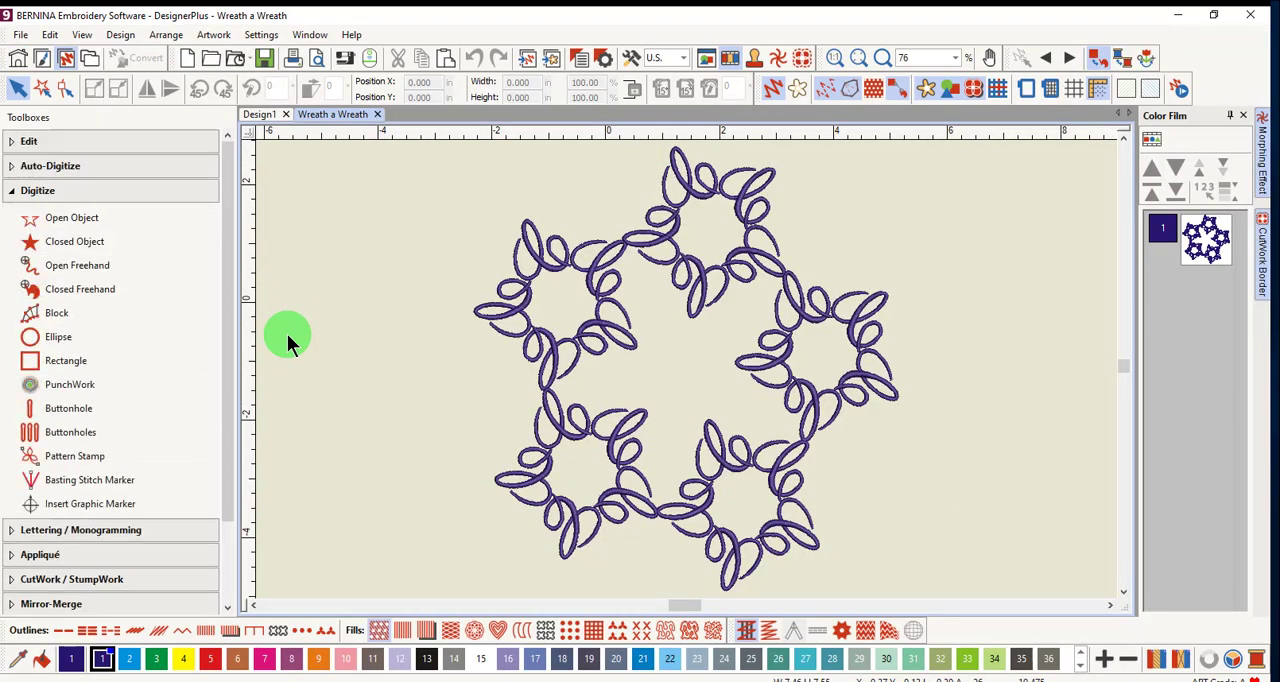